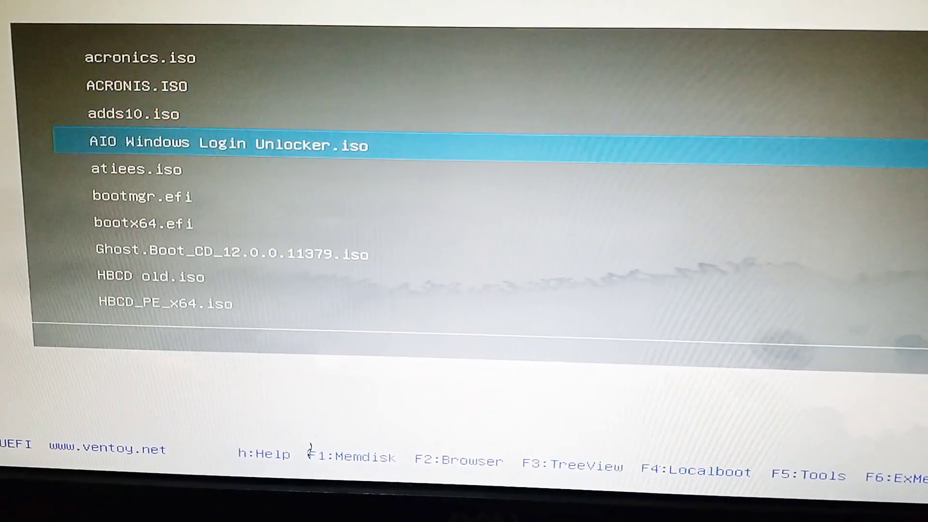
- Boot the WIN 10 21H1.ISO image from the Ventoy menu into Windows Setup
{"action": "scroll", "scroll_direction": "down", "scroll_amount": 3}
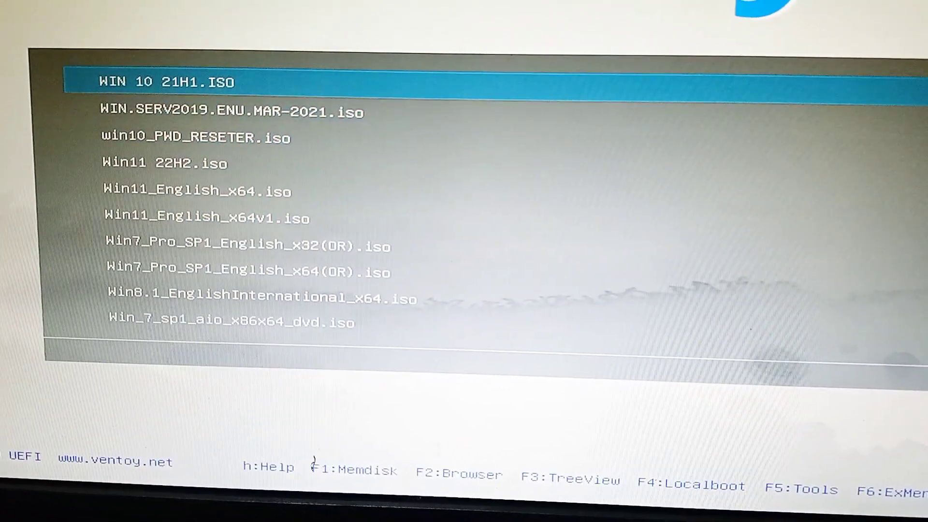
{"action": "key", "text": "enter"}
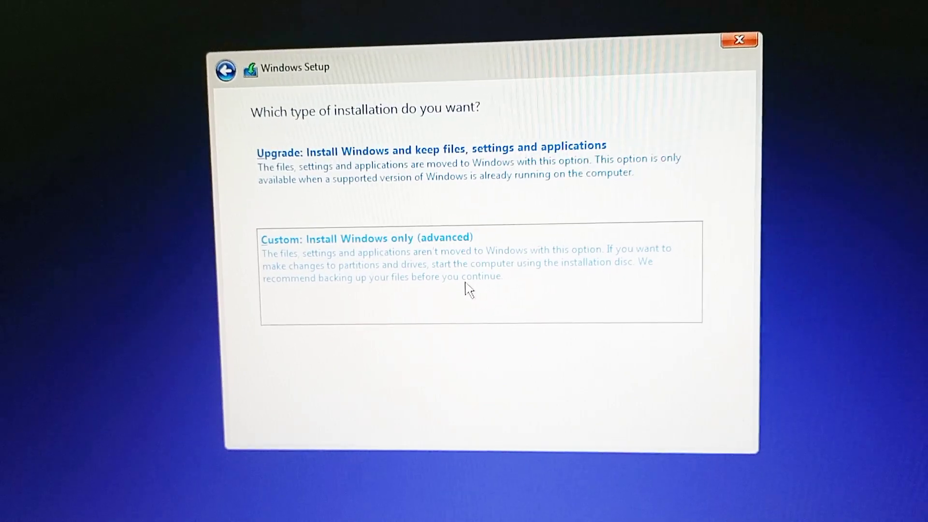
- Choose 'Custom: Install Windows only (advanced)' as the installation type
{"action": "left_click", "coordinate": [365, 239]}
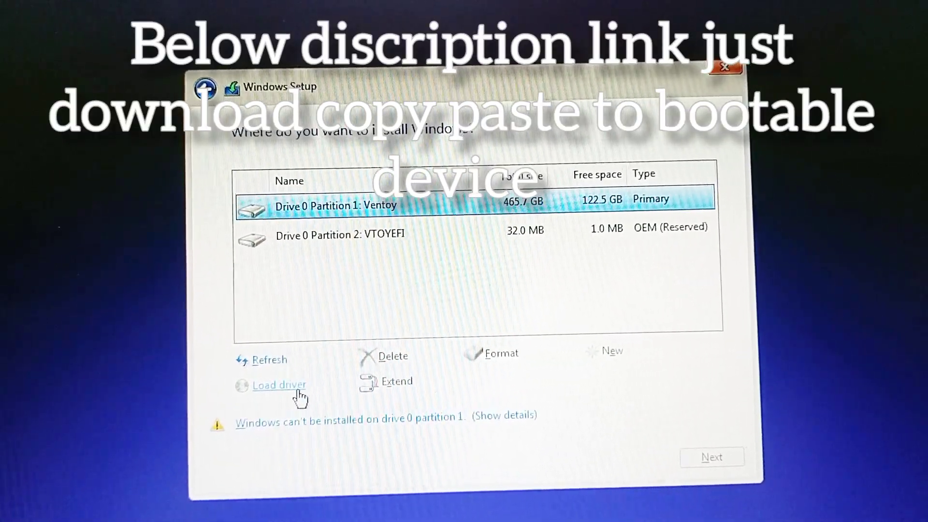
- Start Load driver and browse the Ventoy drive for the driver files
{"action": "left_click", "coordinate": [278, 384]}
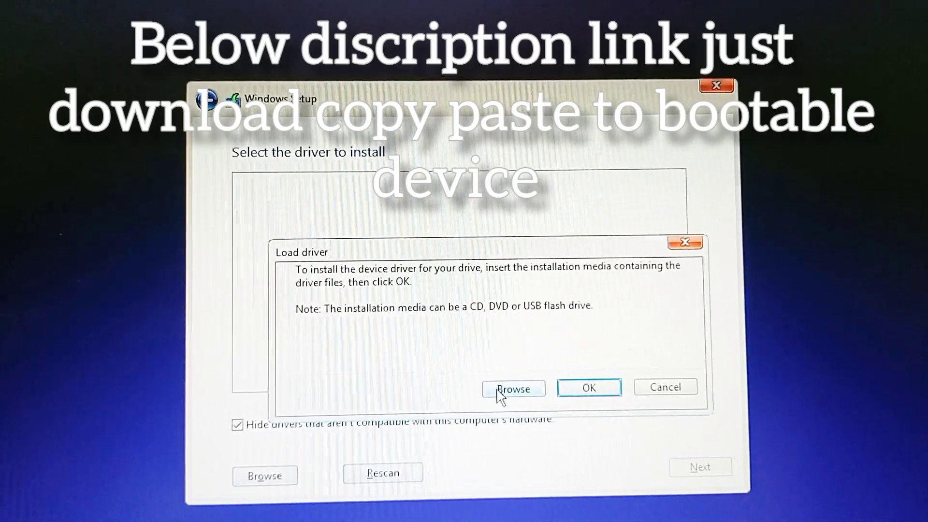
{"action": "left_click", "coordinate": [512, 388]}
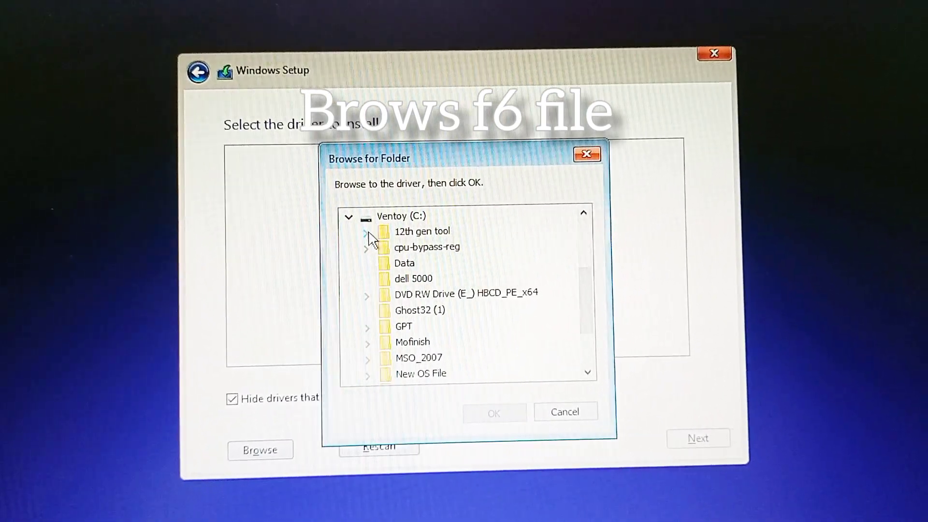
- Select 12th gen tool > 15063 > Drivers > F6 > VMD > f6vmdflpy-x64 as the driver location
{"action": "left_click", "coordinate": [367, 231]}
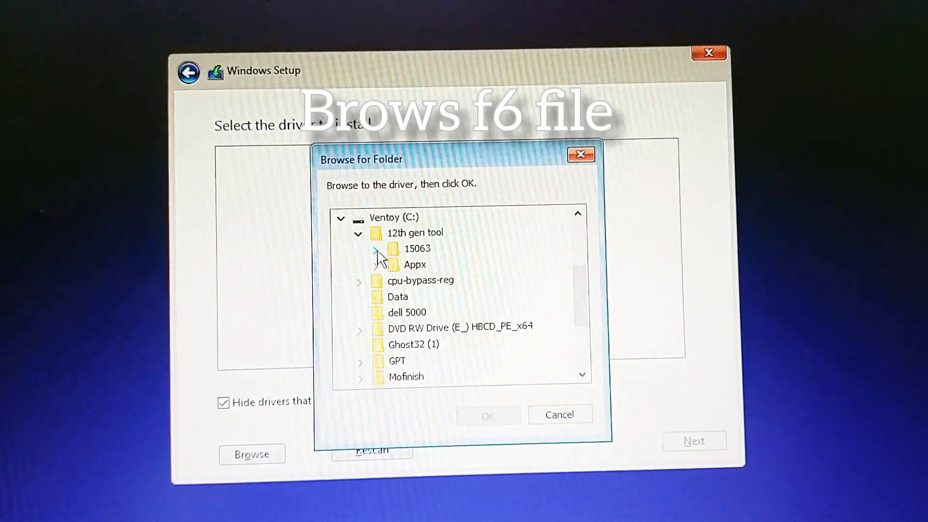
{"action": "left_click", "coordinate": [358, 249]}
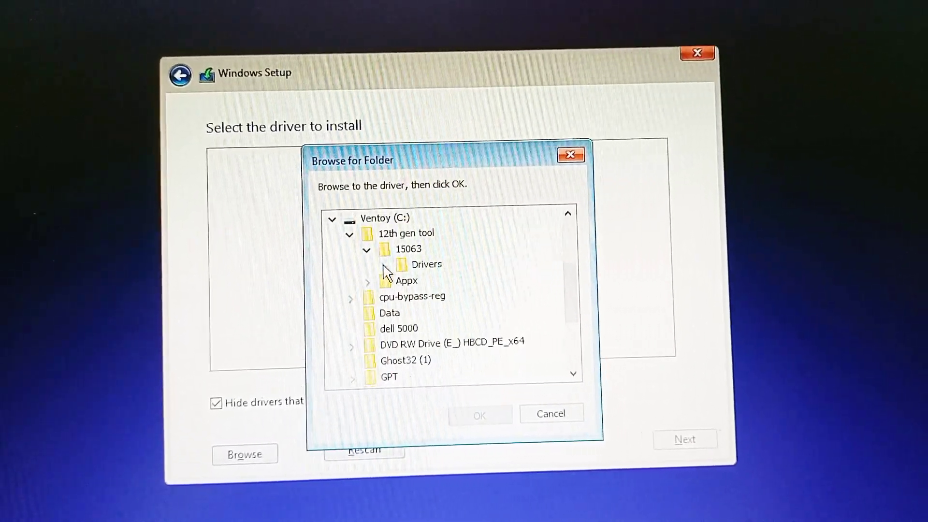
{"action": "left_click", "coordinate": [384, 265]}
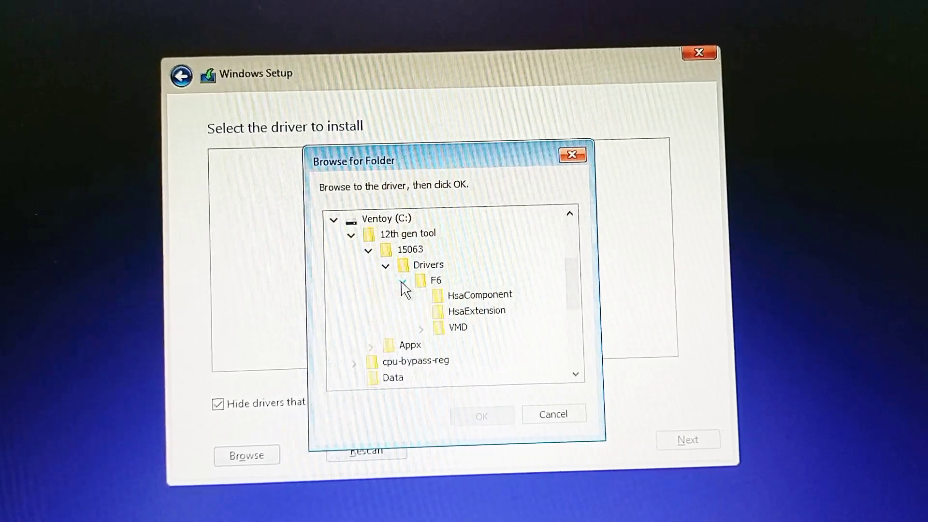
{"action": "left_click", "coordinate": [422, 327]}
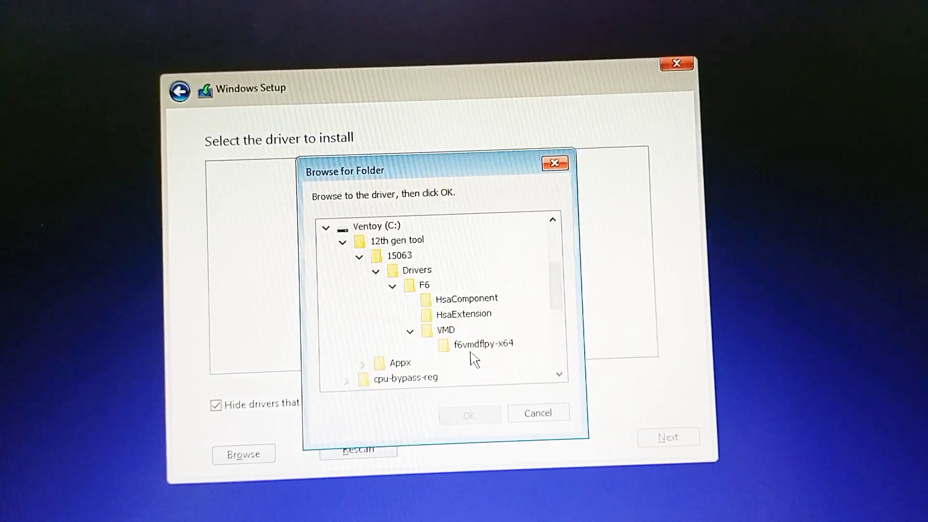
{"action": "left_click", "coordinate": [484, 344]}
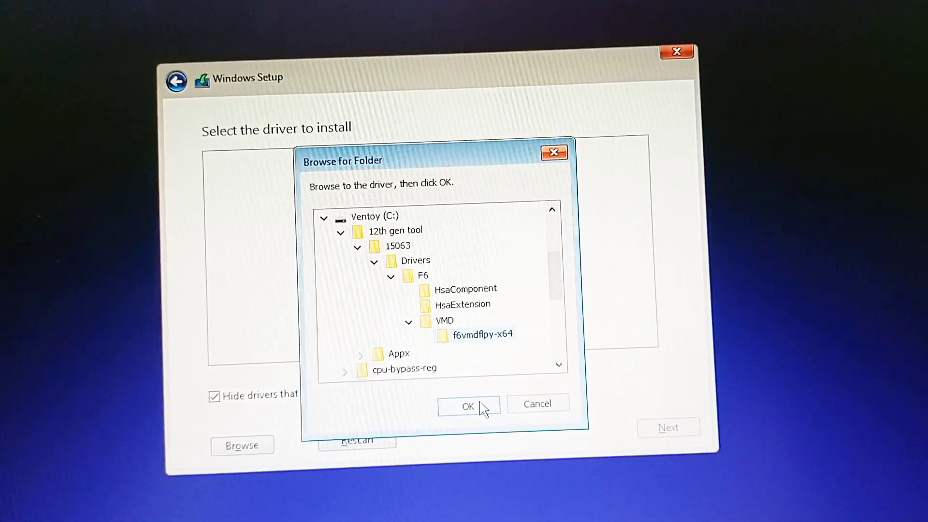
{"action": "left_click", "coordinate": [468, 407]}
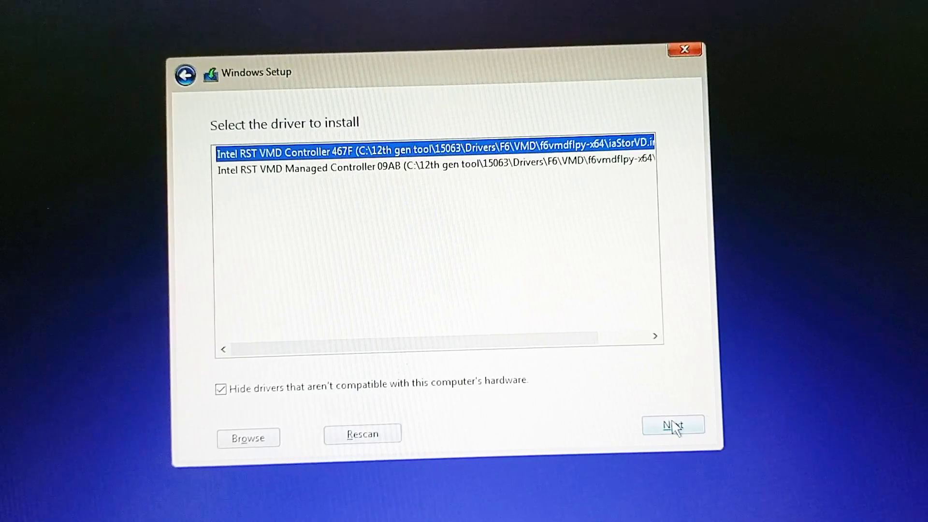
- Install the Intel RST VMD Controller 467F driver so Drive 1 and Drive 2 partitions appear
{"action": "left_click", "coordinate": [673, 424]}
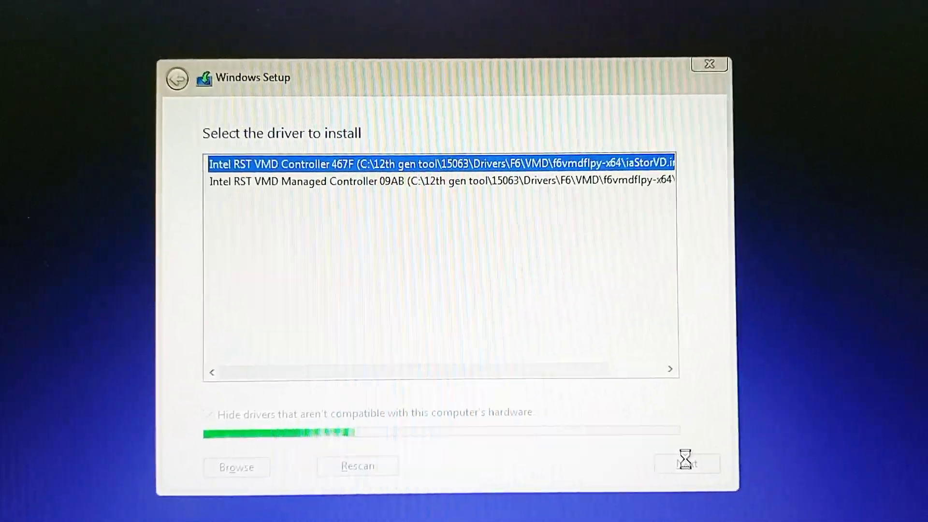
{"action": "left_click", "coordinate": [686, 463]}
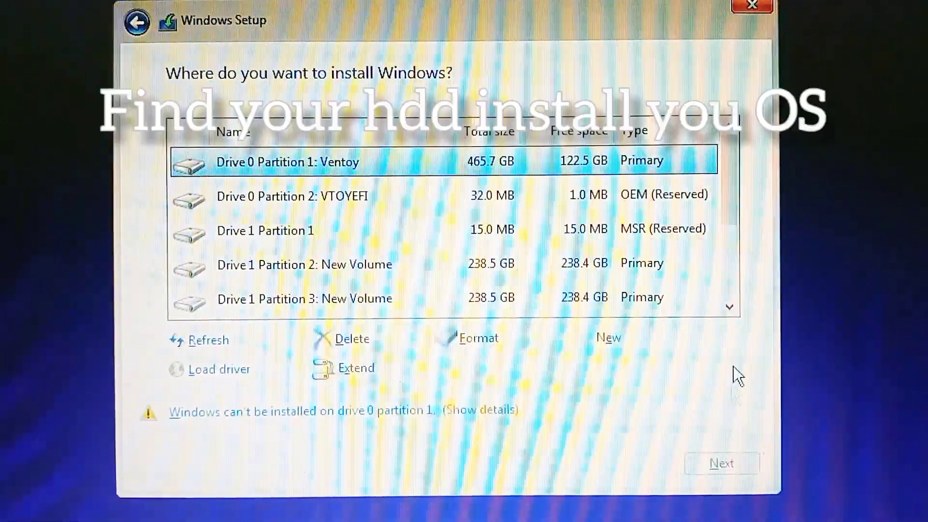
{"action": "scroll", "scroll_direction": "down", "scroll_amount": 3}
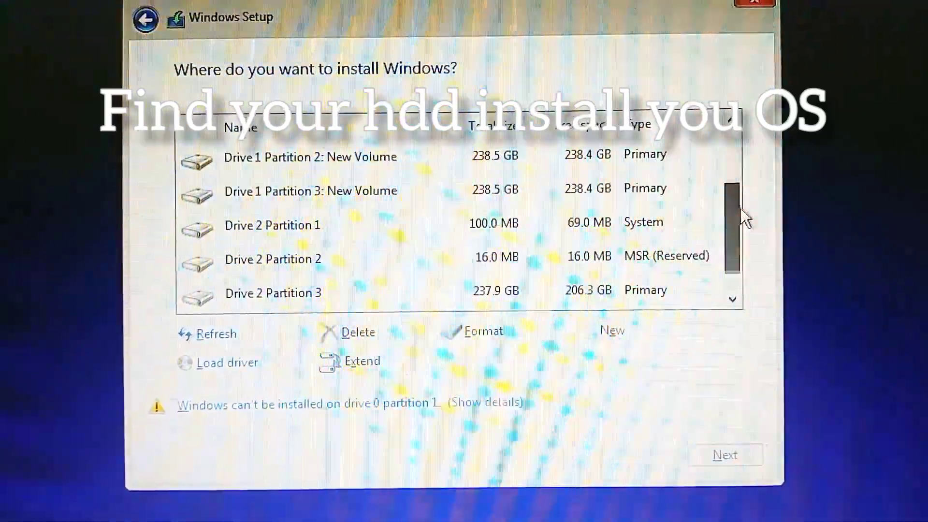